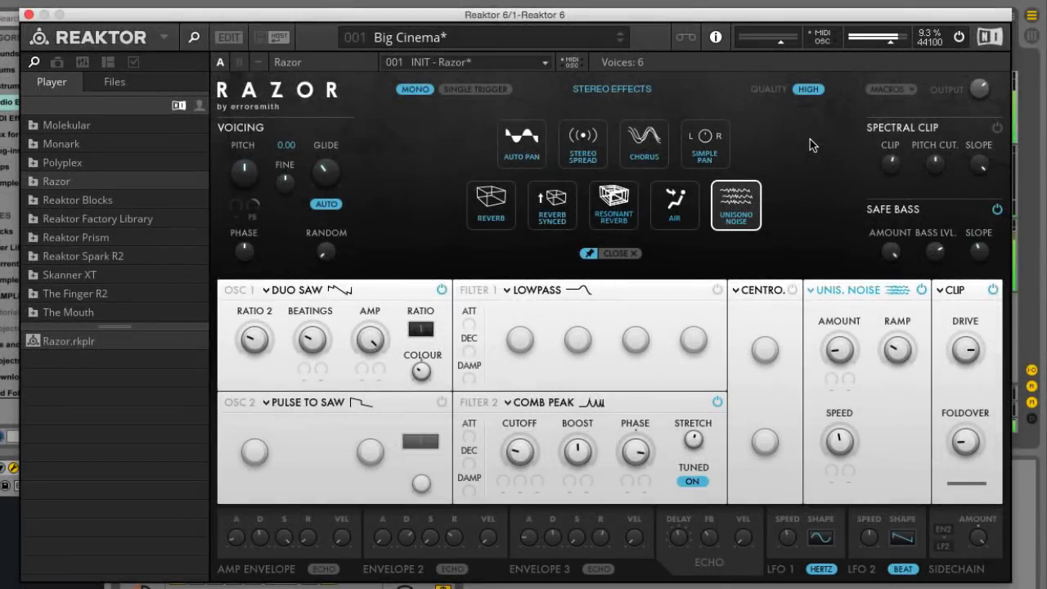
mouse_move(538, 440)
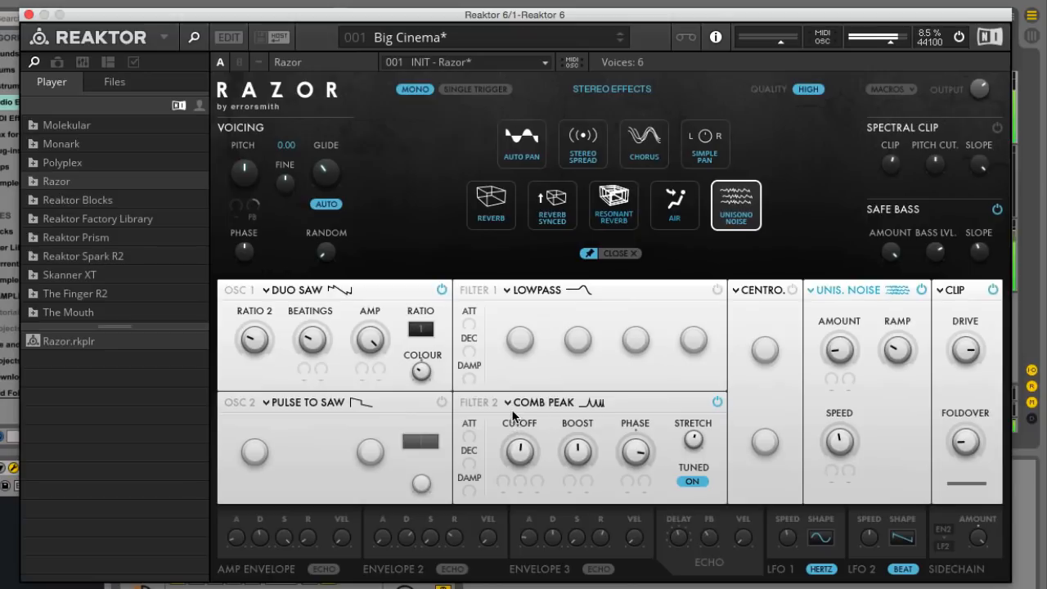
mouse_move(513, 406)
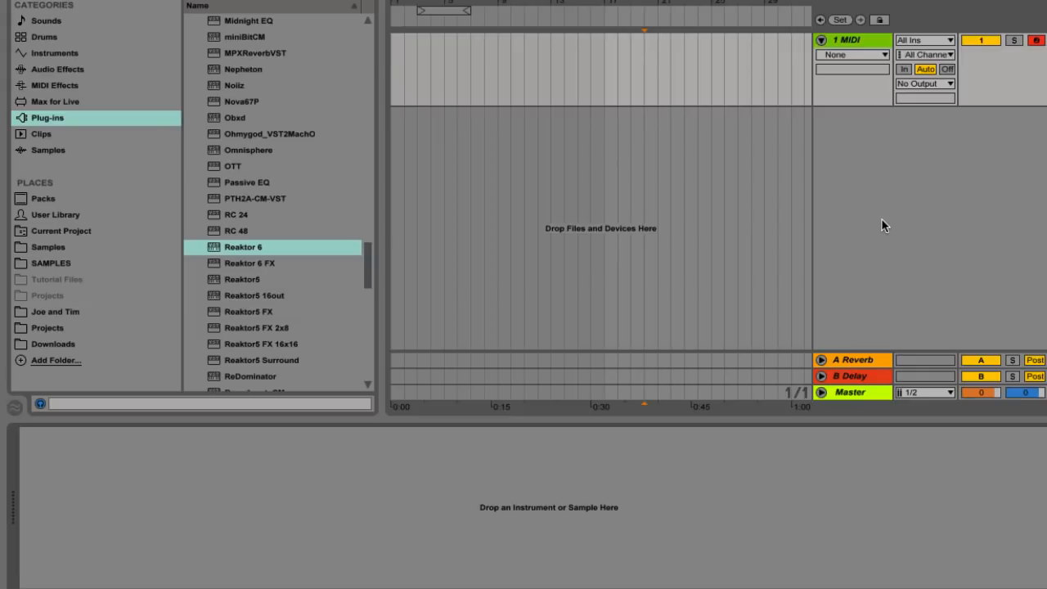
mouse_move(232, 247)
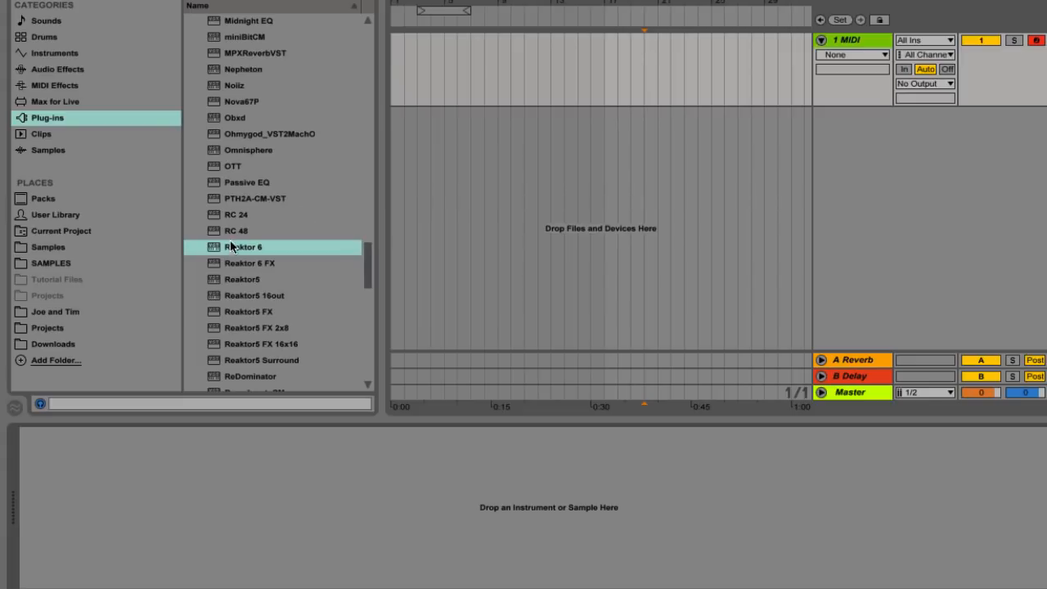
- Load Reaktor 6 from the Plug-ins browser onto the MIDI track
left_click(243, 246)
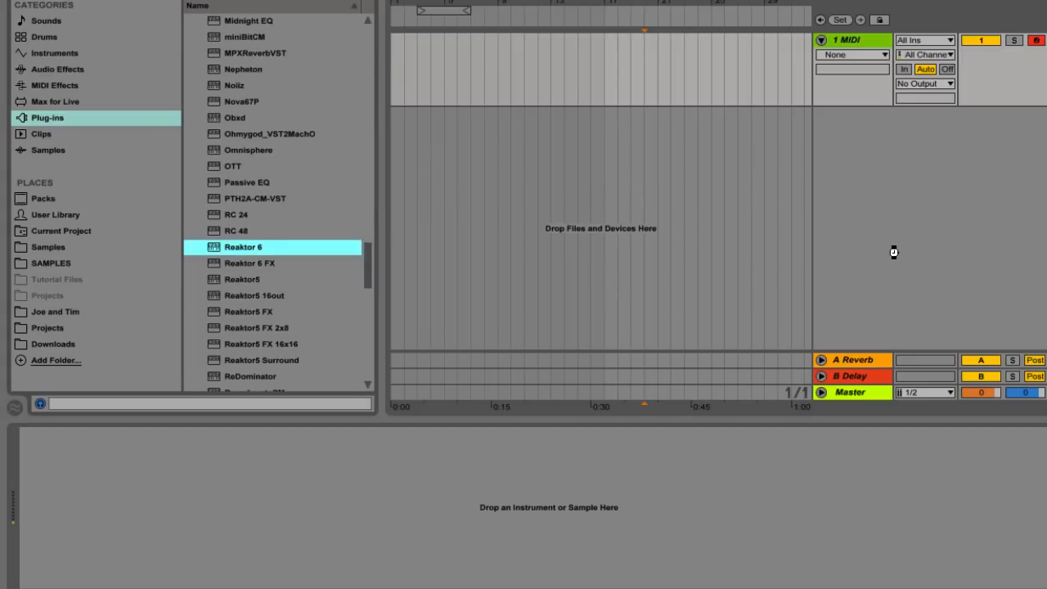
double_click(242, 247)
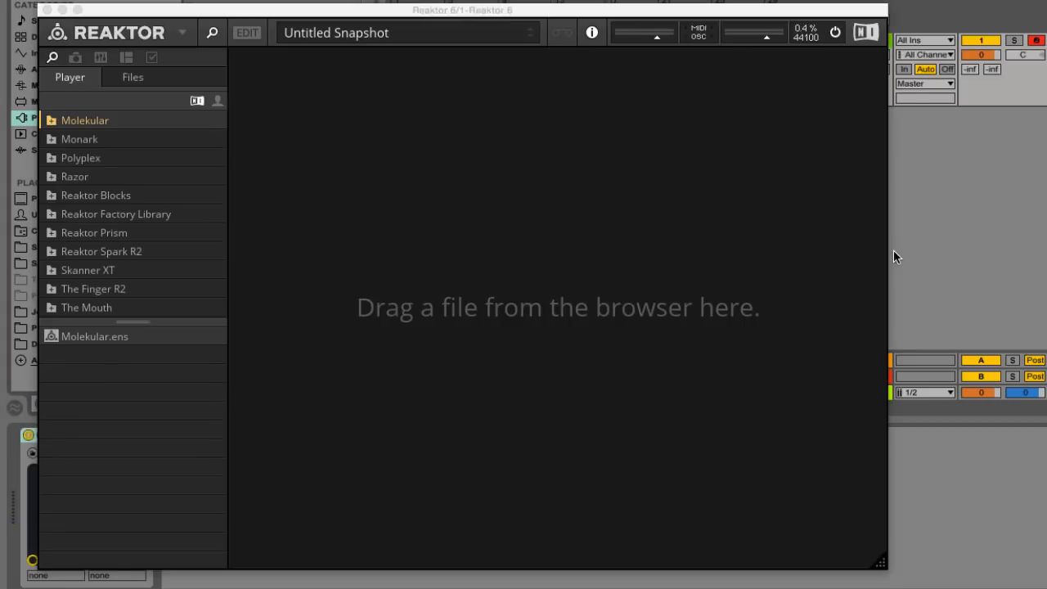
- Load Razor.rkplr from the Razor folder into the Reaktor player
left_click(75, 176)
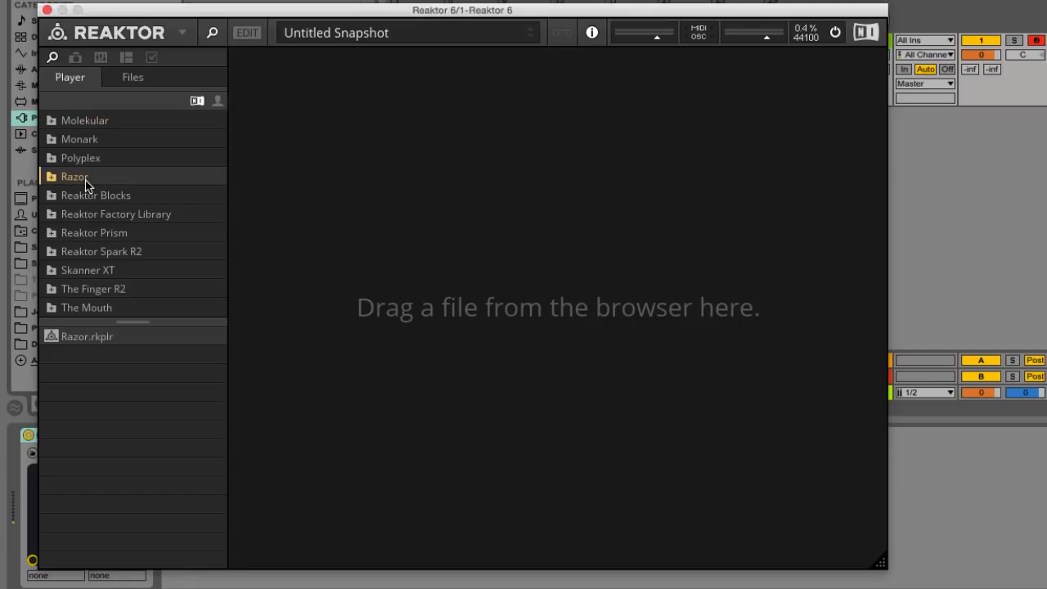
left_click(86, 336)
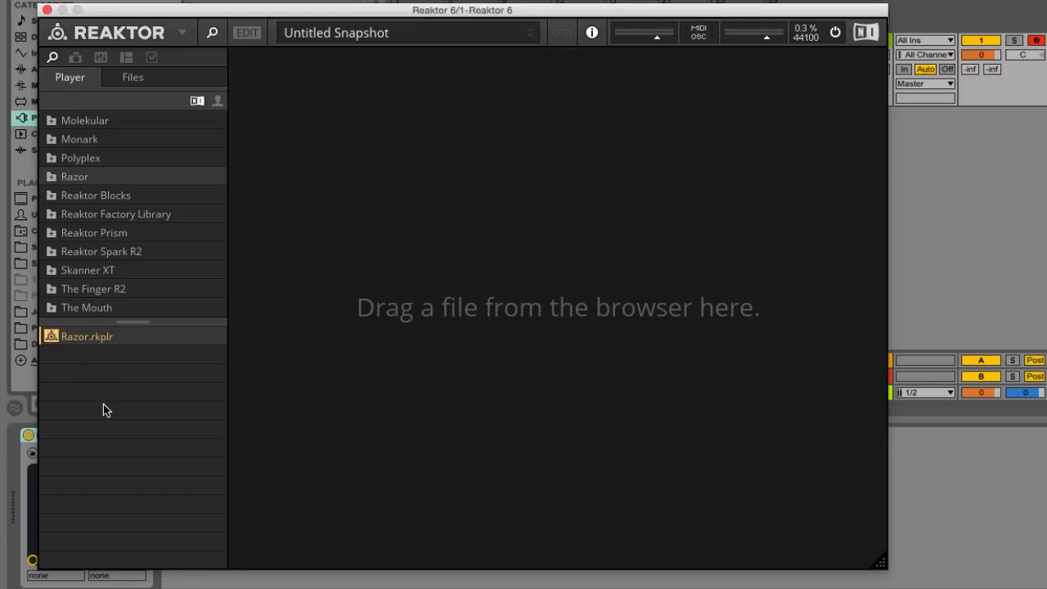
double_click(86, 336)
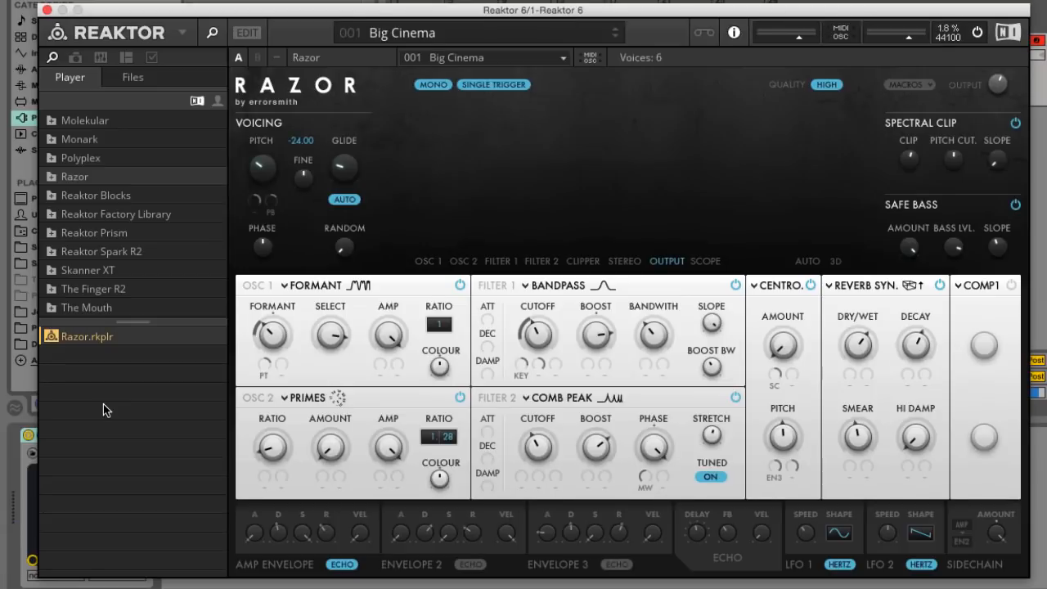
left_click(484, 58)
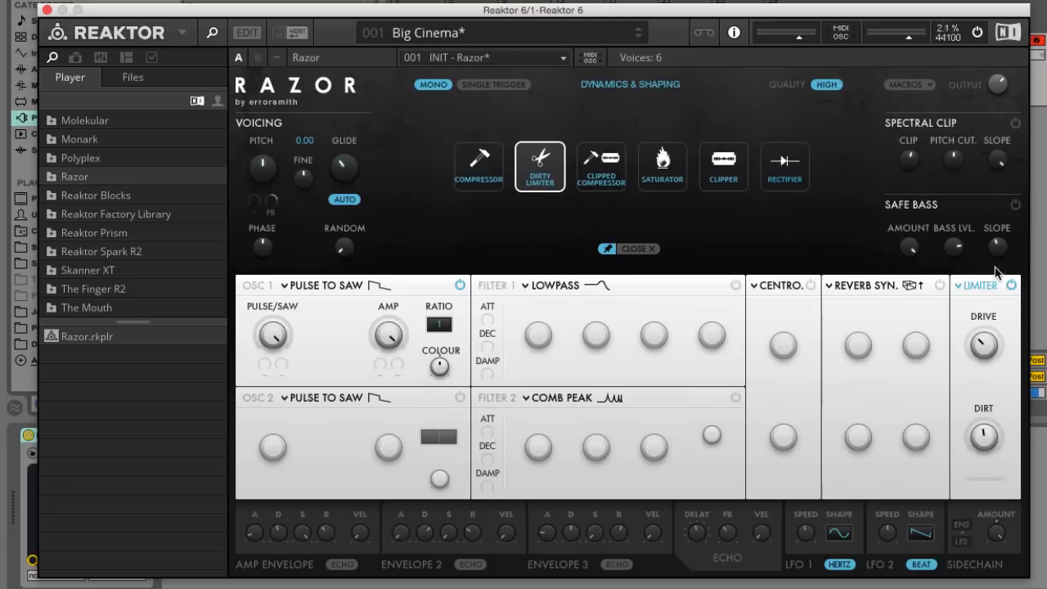
- Audition Compressor, Clipped Compressor, Saturator, Clipper and Rectifier, then keep Clipper
left_click(478, 166)
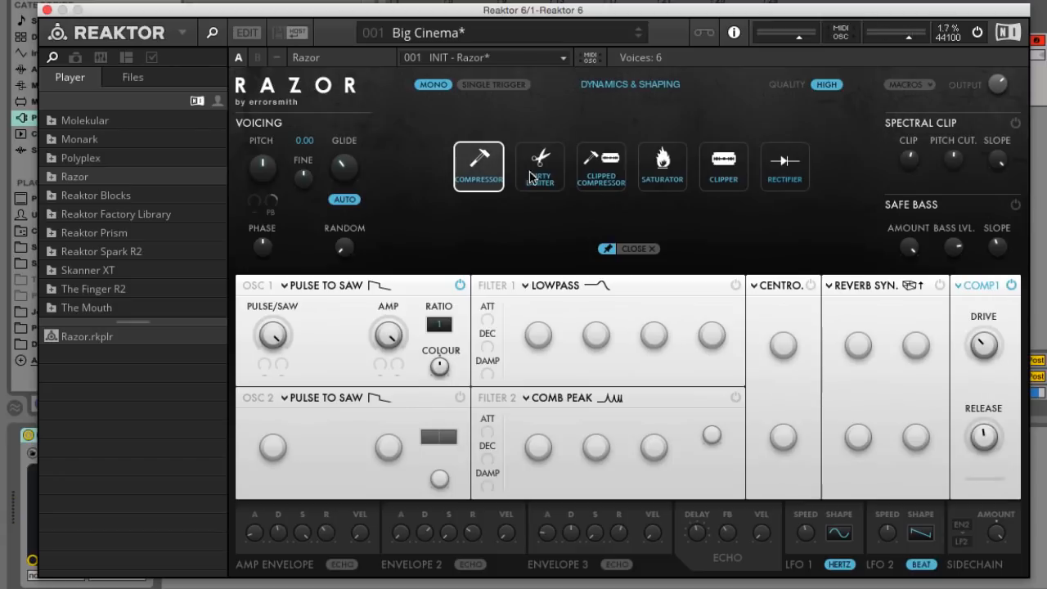
left_click(600, 166)
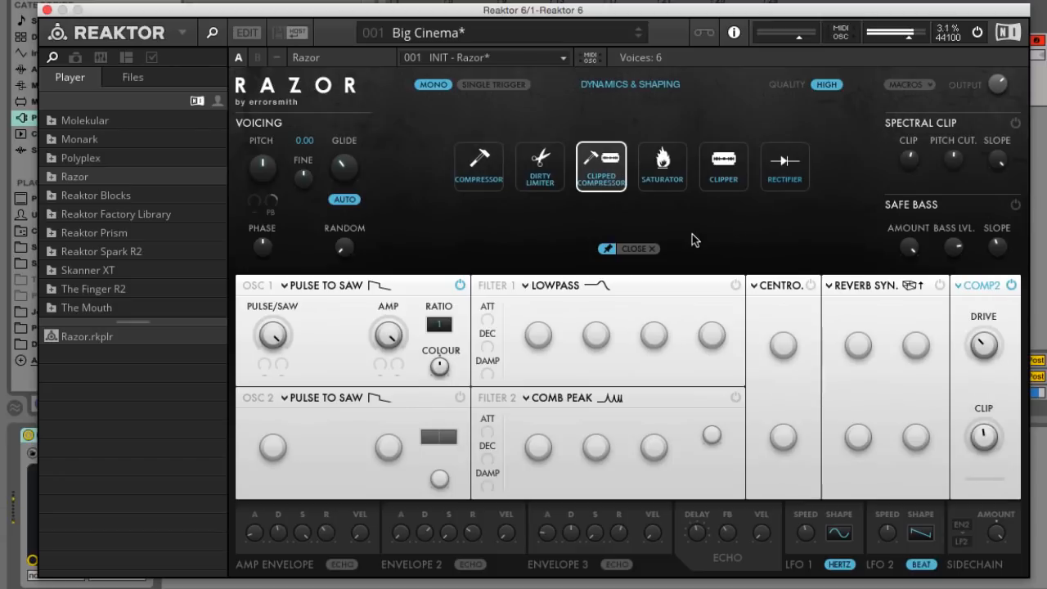
left_click(662, 166)
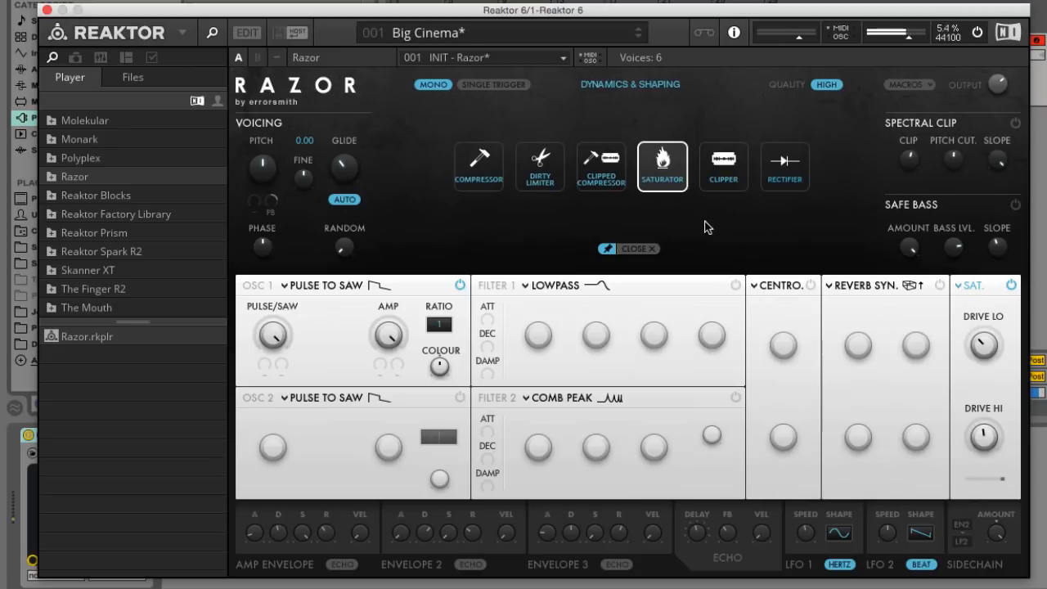
left_click(723, 167)
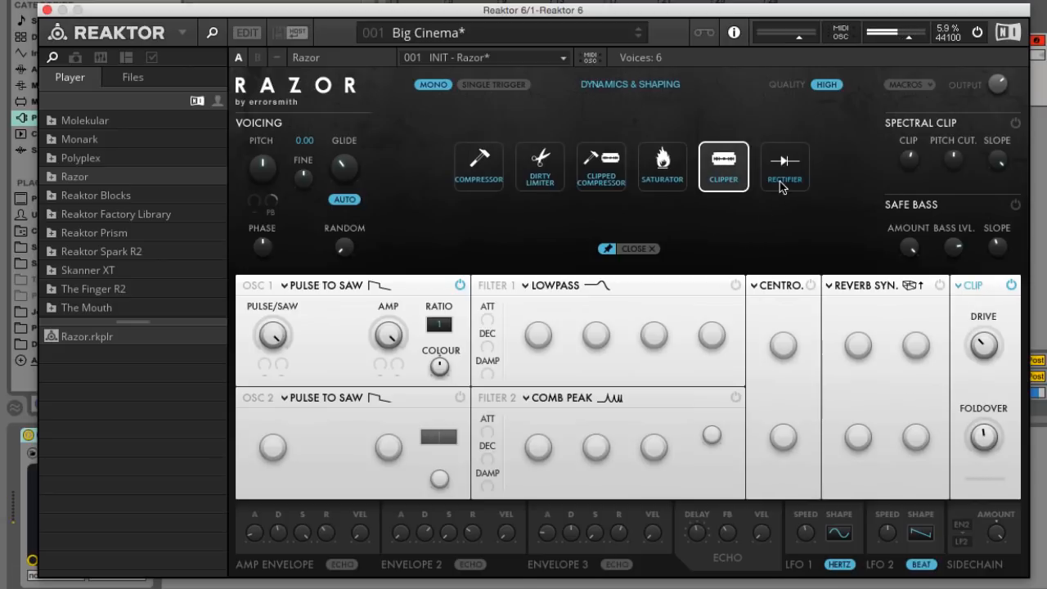
left_click(783, 167)
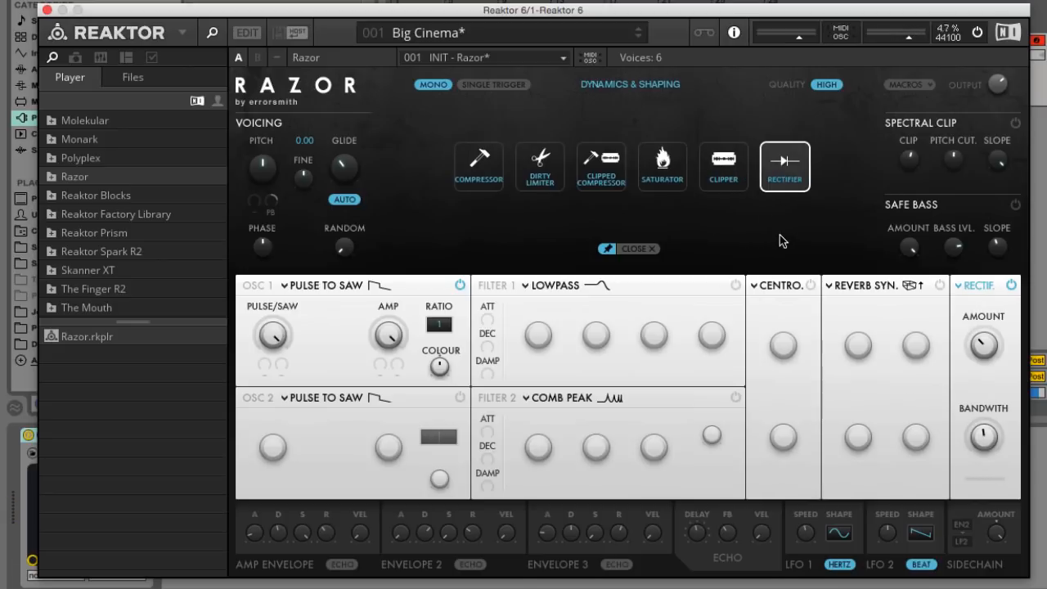
left_click(723, 167)
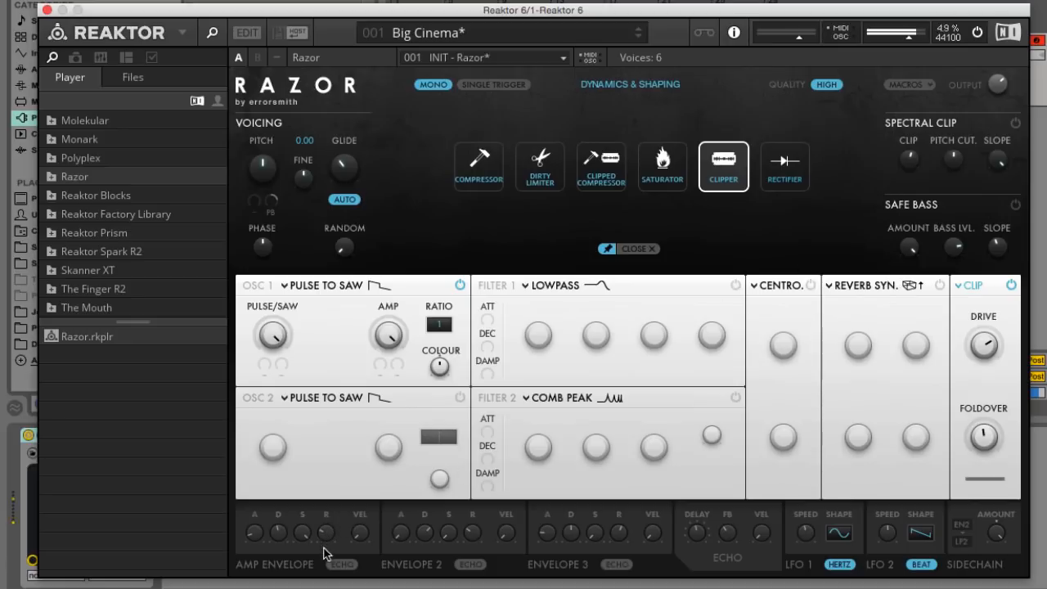
mouse_move(487, 357)
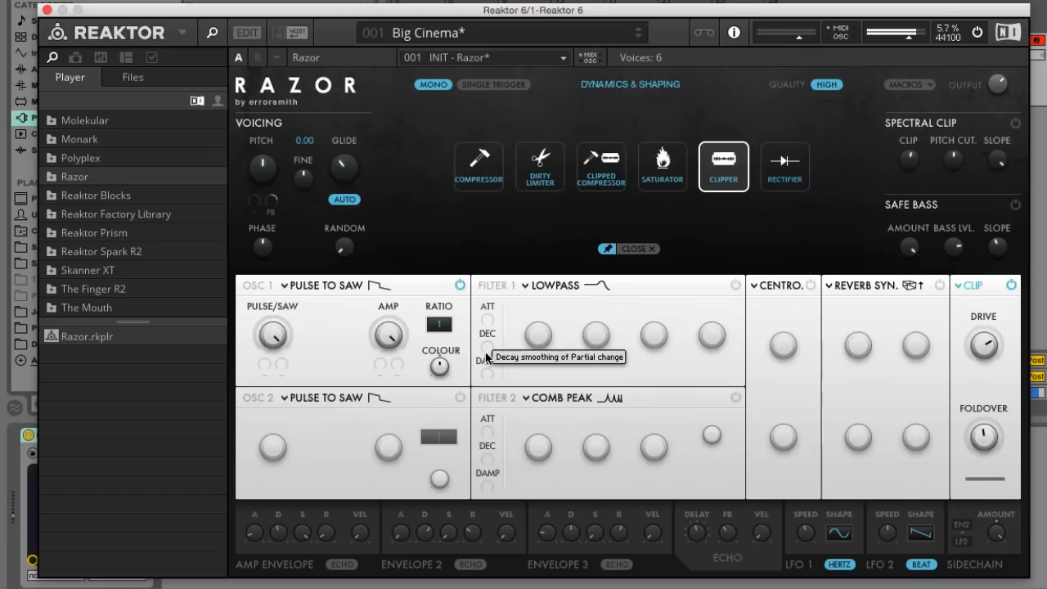
mouse_move(527, 202)
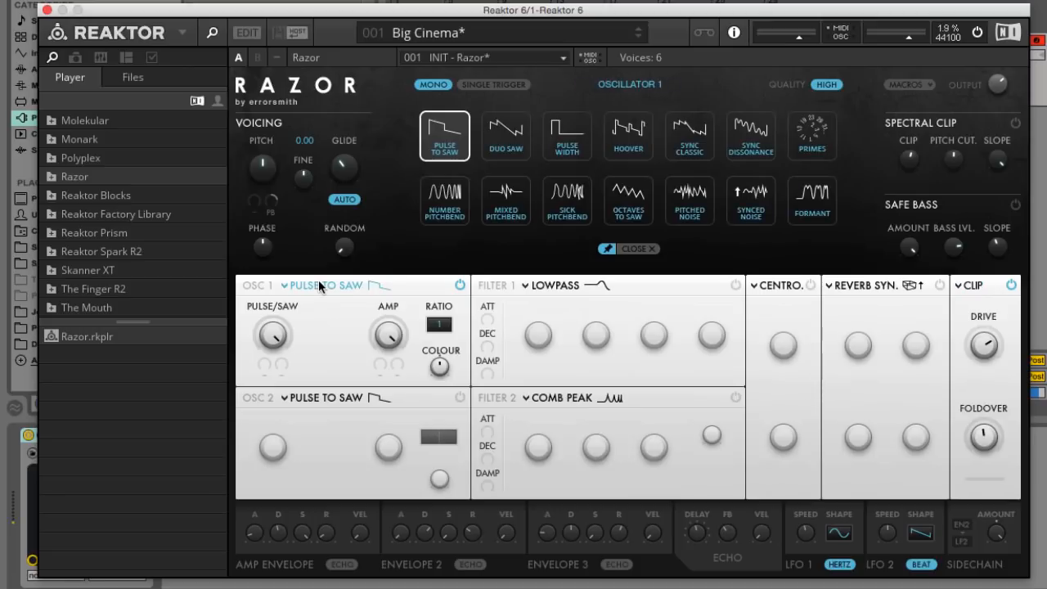
- Try Sync Dissonance and Synced Noise on oscillator 1, then switch to Duo Saw
left_click(750, 135)
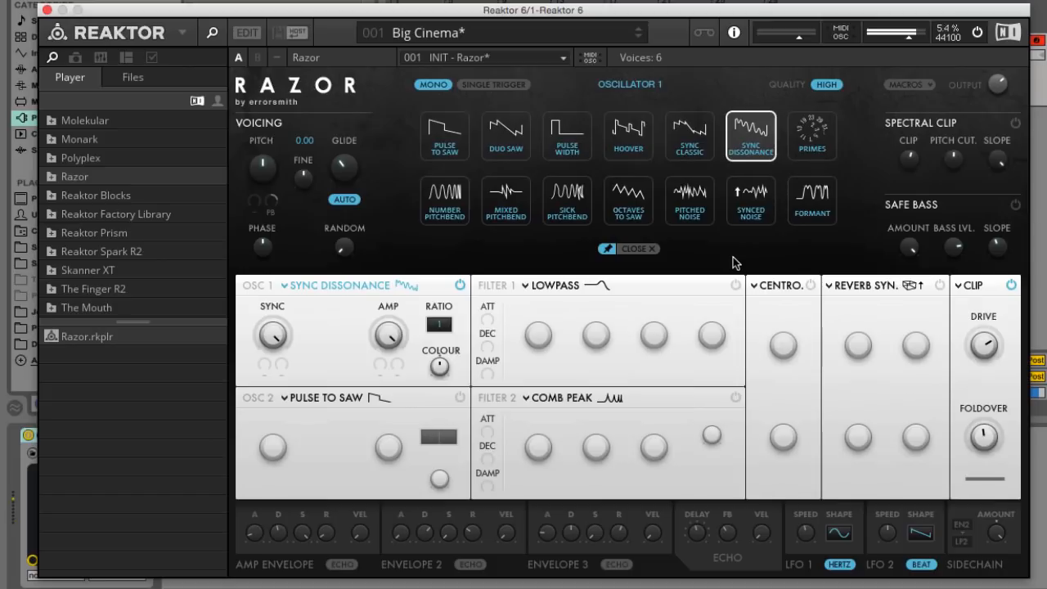
left_click(750, 201)
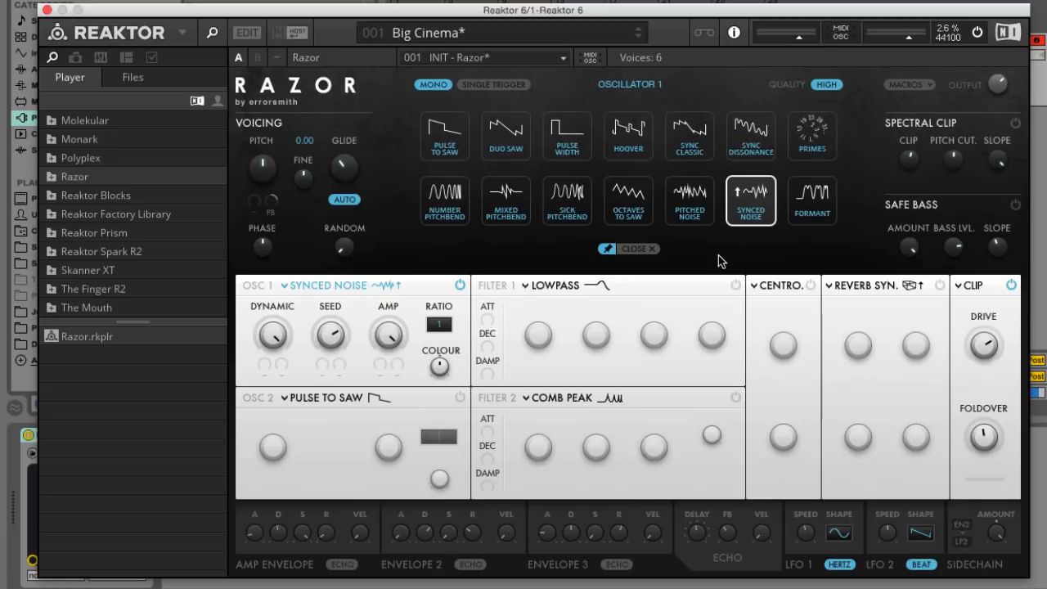
left_click(506, 136)
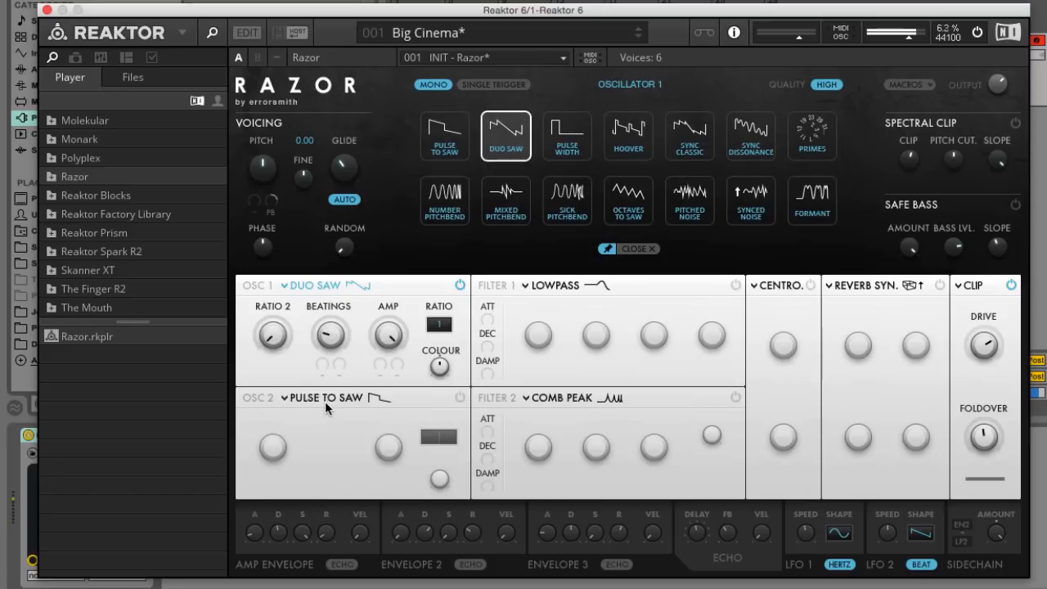
mouse_move(344, 398)
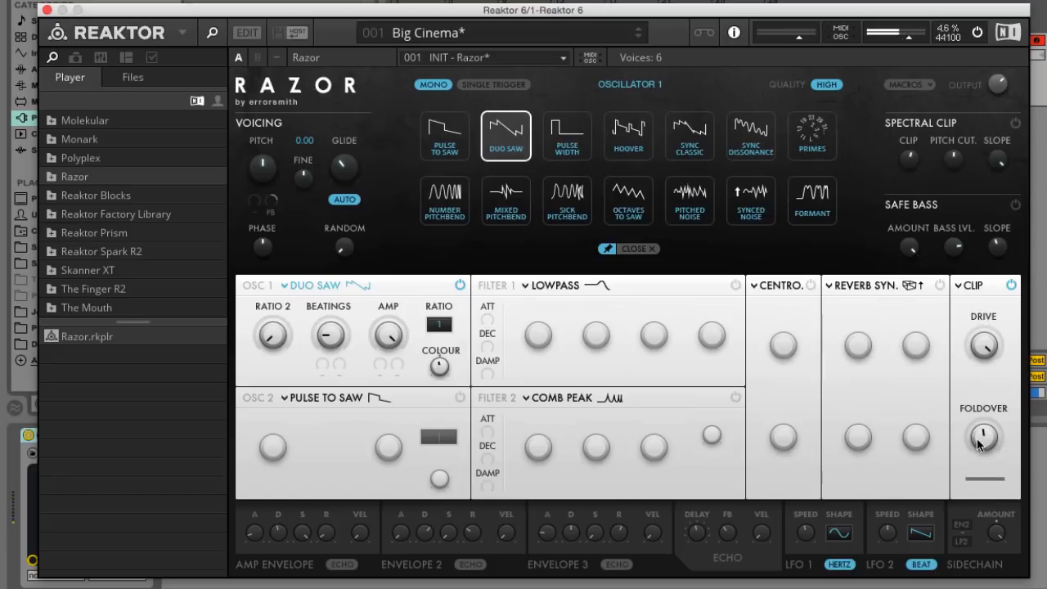
mouse_move(985, 424)
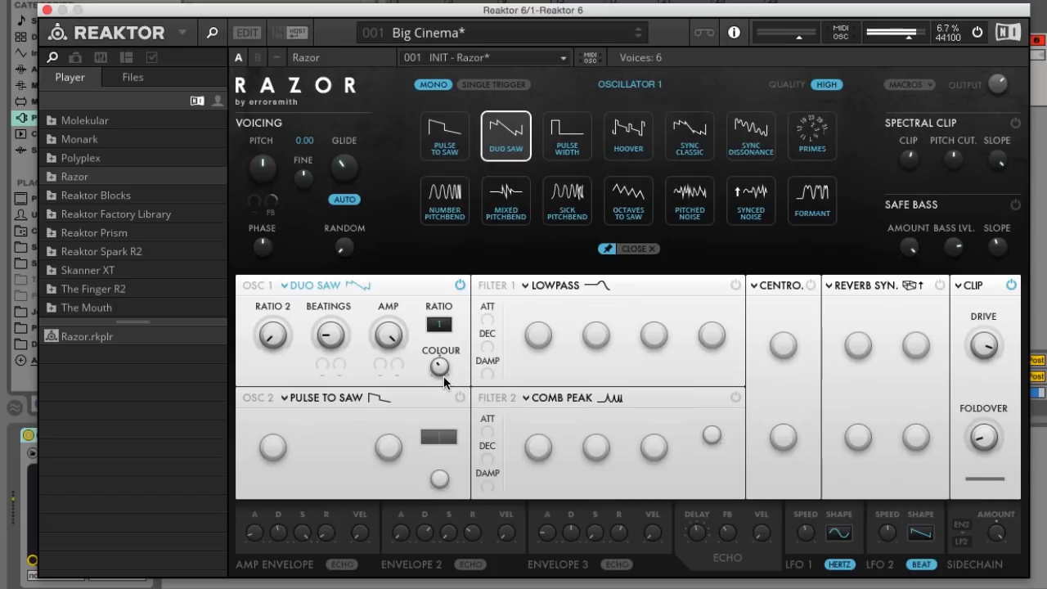
mouse_move(562, 294)
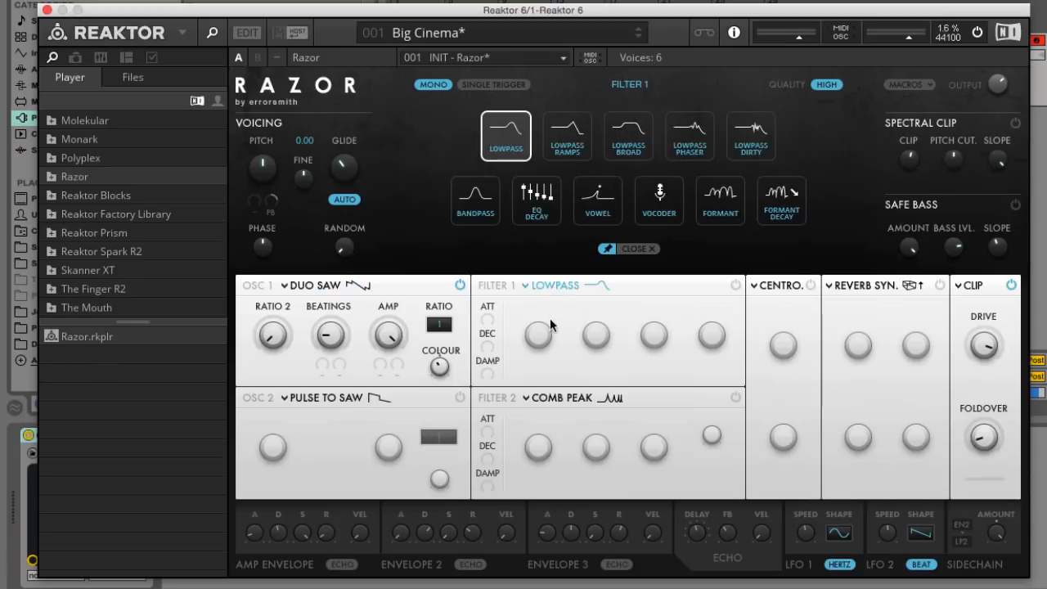
mouse_move(571, 374)
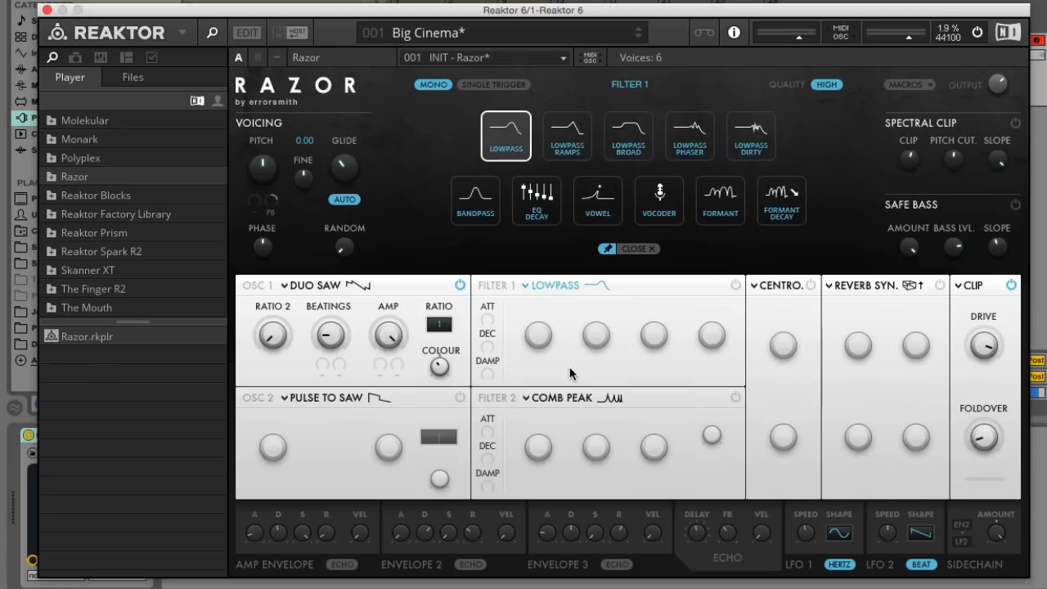
- Switch on the Comb Peak filter in the Filter 2 slot
left_click(629, 84)
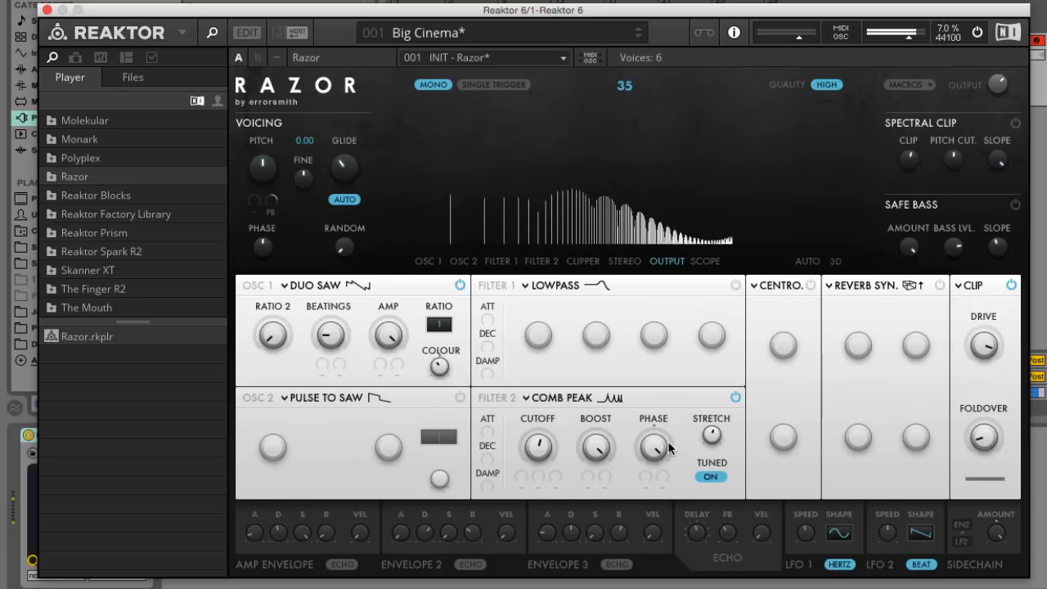
- Drag the Filter 2 comb phase down, boost up, and fine-tune its cutoff
left_click_drag(652, 447, 653, 466)
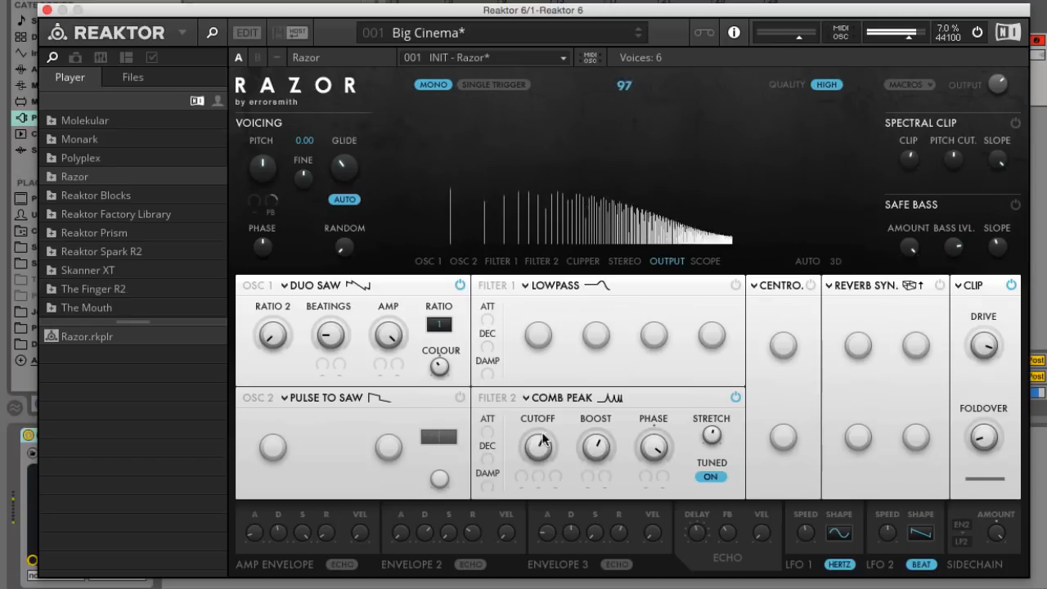
left_click_drag(538, 446, 552, 479)
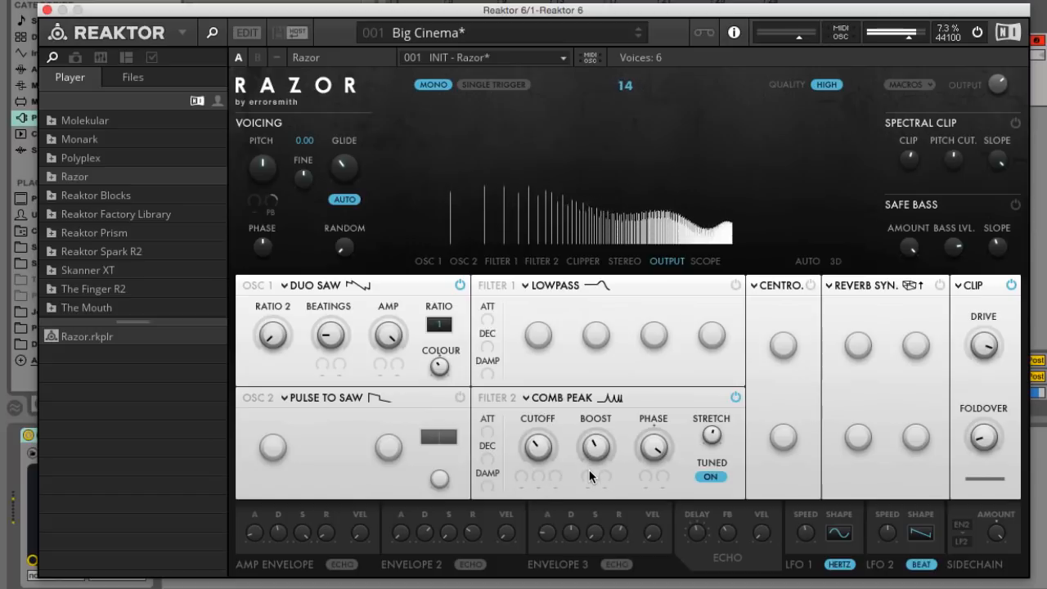
left_click_drag(595, 446, 595, 433)
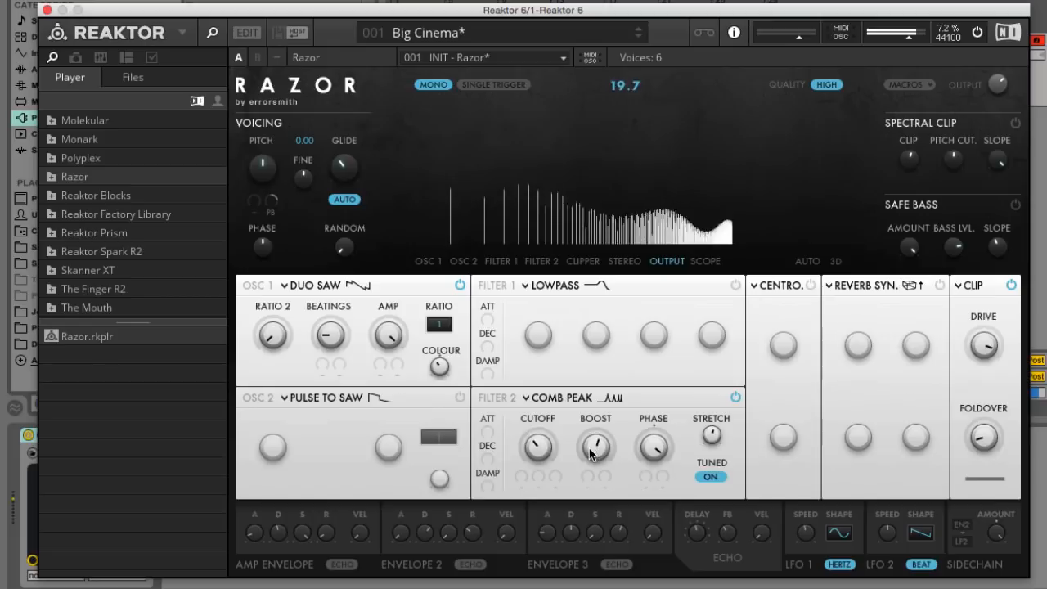
left_click_drag(595, 445, 538, 466)
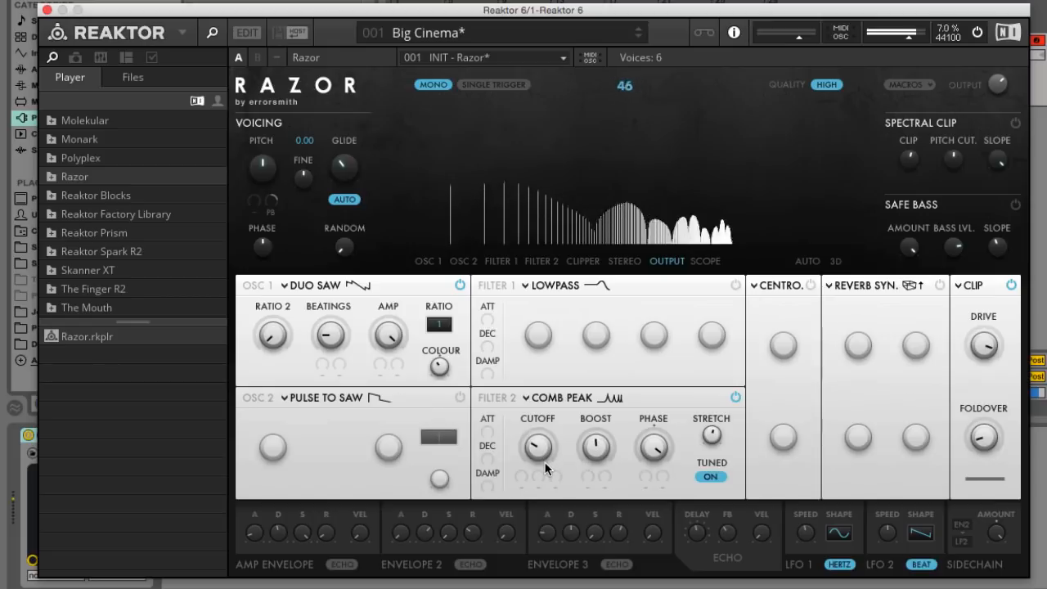
left_click_drag(540, 448, 544, 442)
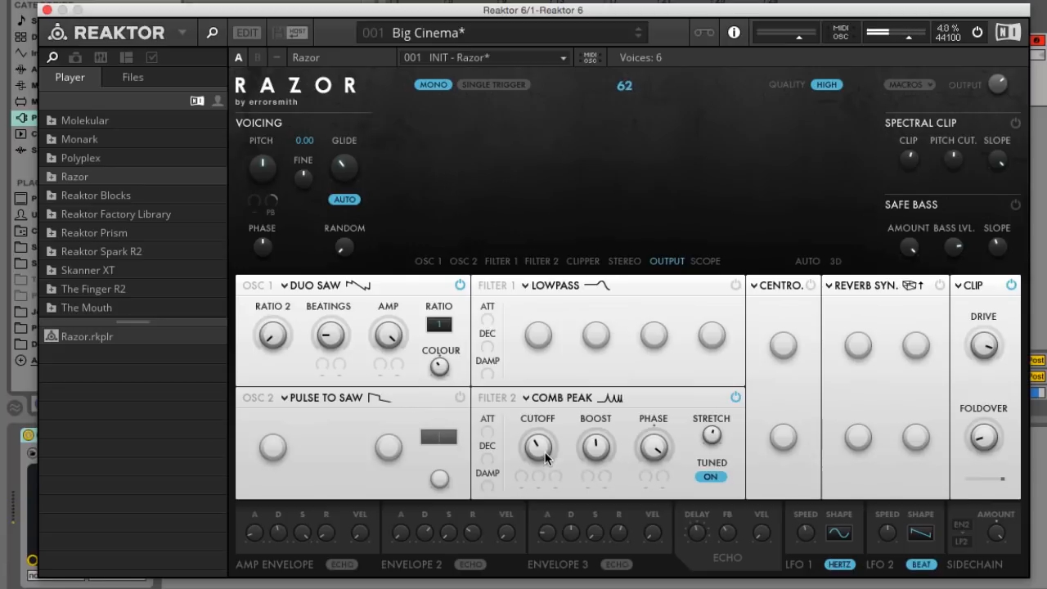
mouse_move(624, 352)
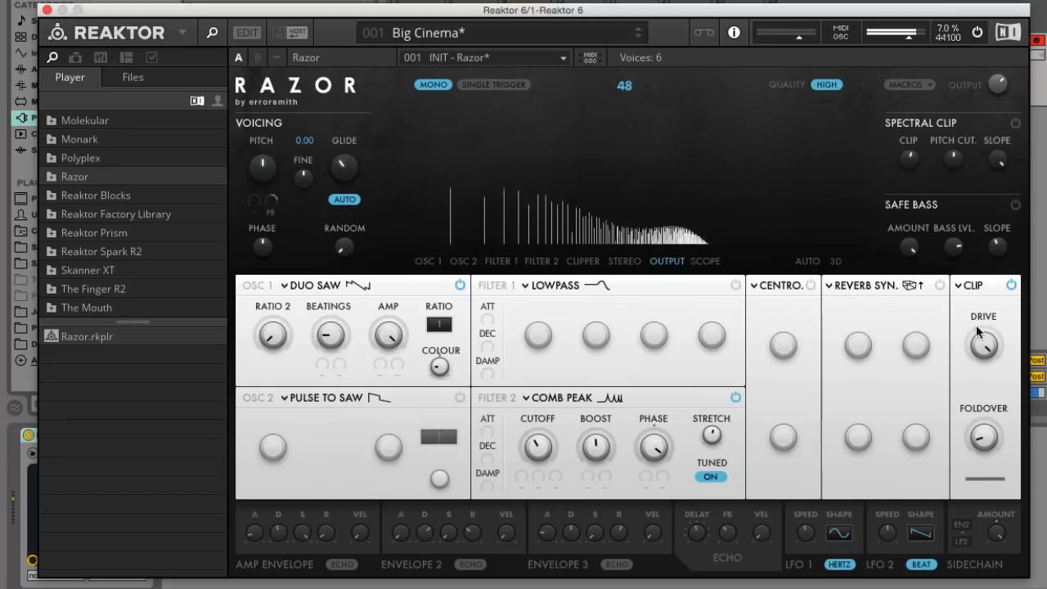
- Raise the Clip Drive knob and nudge the Foldover amount
left_click_drag(439, 367, 440, 351)
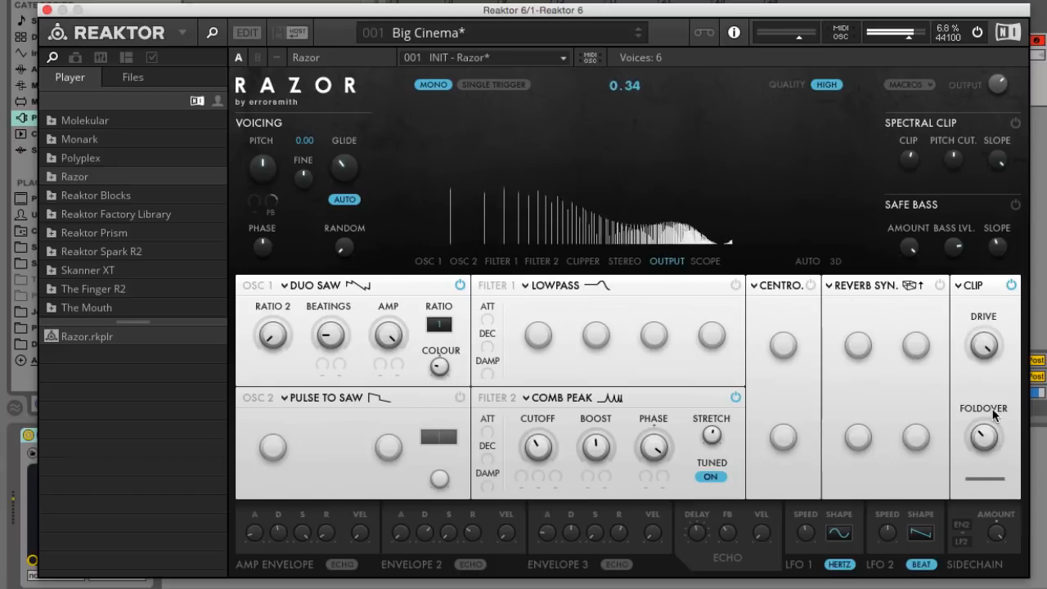
left_click_drag(982, 433, 982, 441)
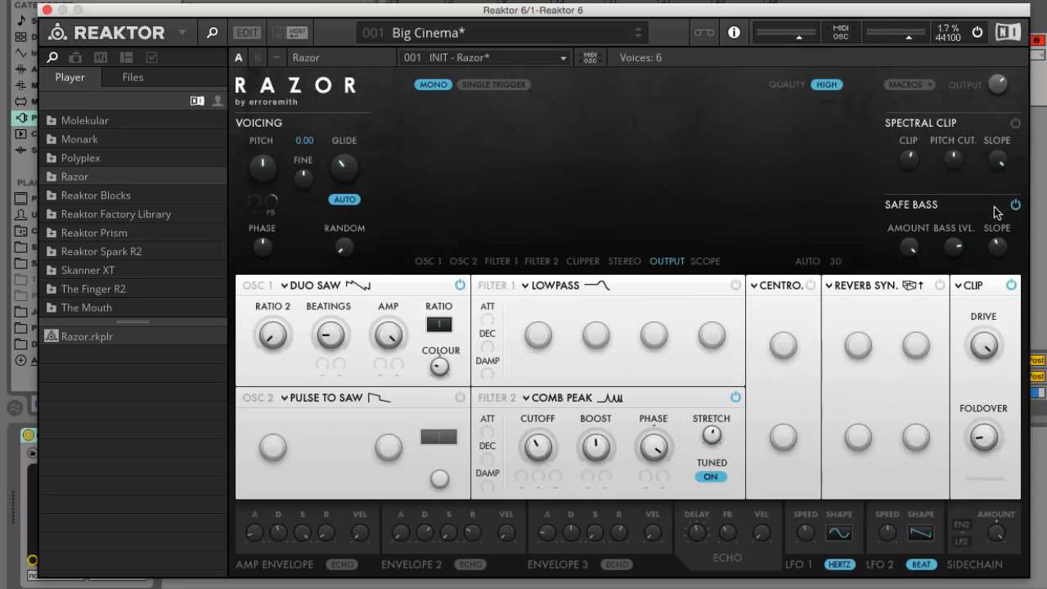
mouse_move(942, 196)
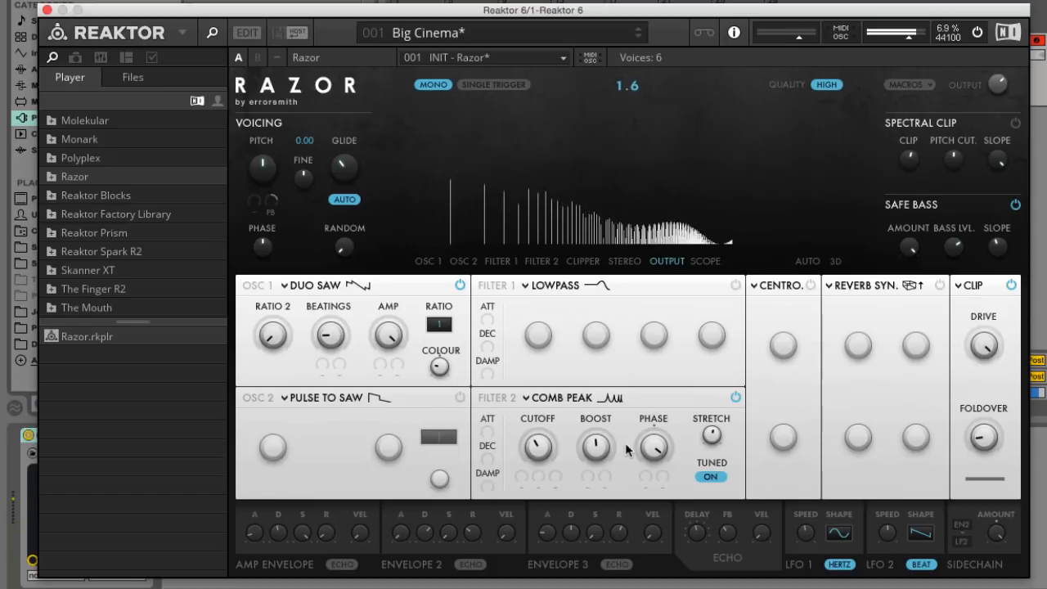
- Fine-tune the comb filter cutoff and adjust the clip drive amount
left_click_drag(538, 448, 540, 448)
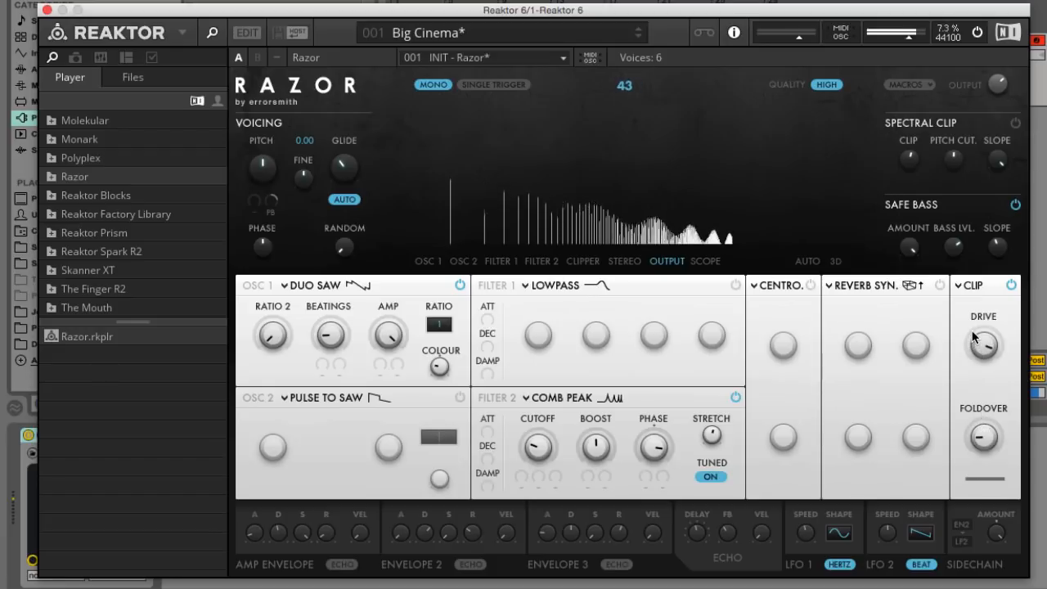
left_click_drag(984, 344, 984, 359)
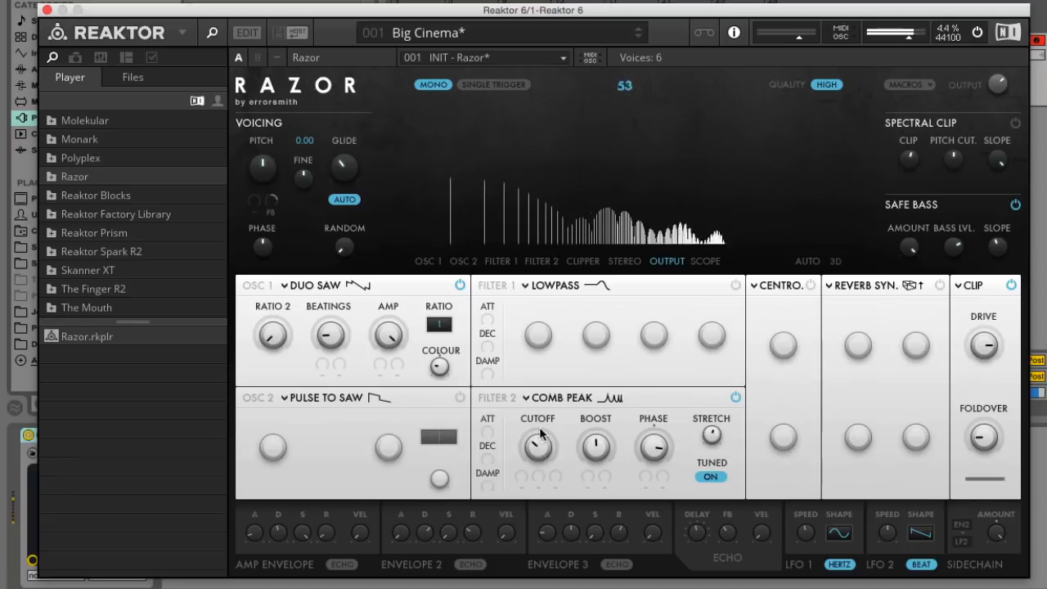
left_click_drag(538, 448, 544, 446)
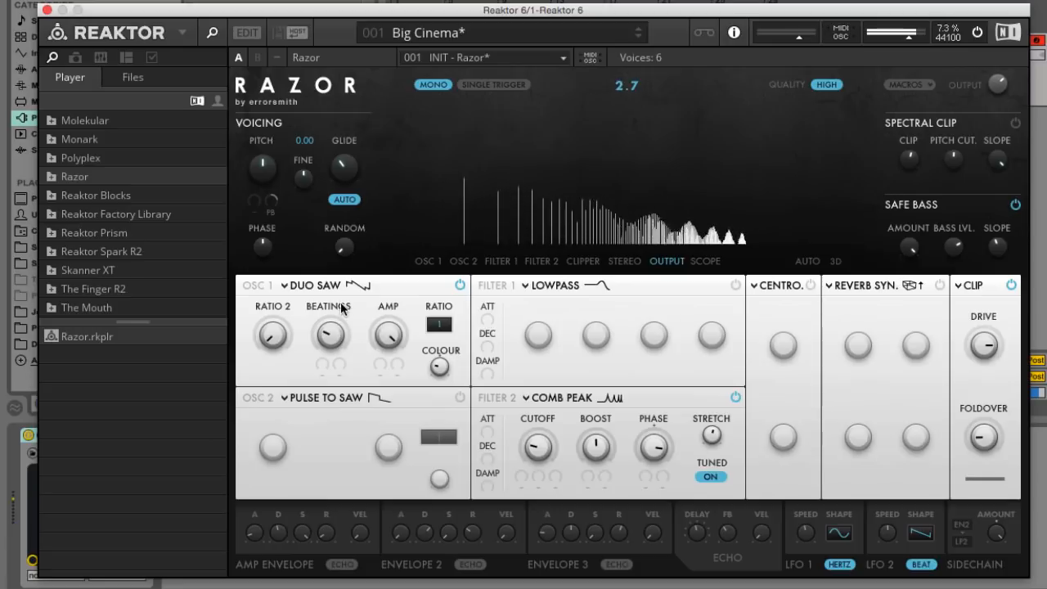
mouse_move(344, 309)
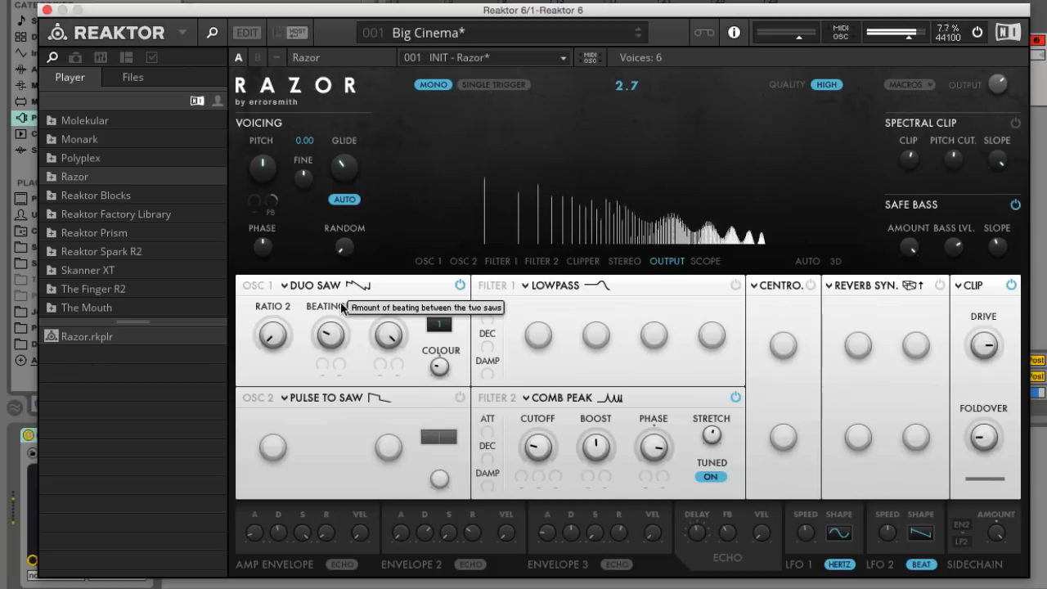
mouse_move(357, 345)
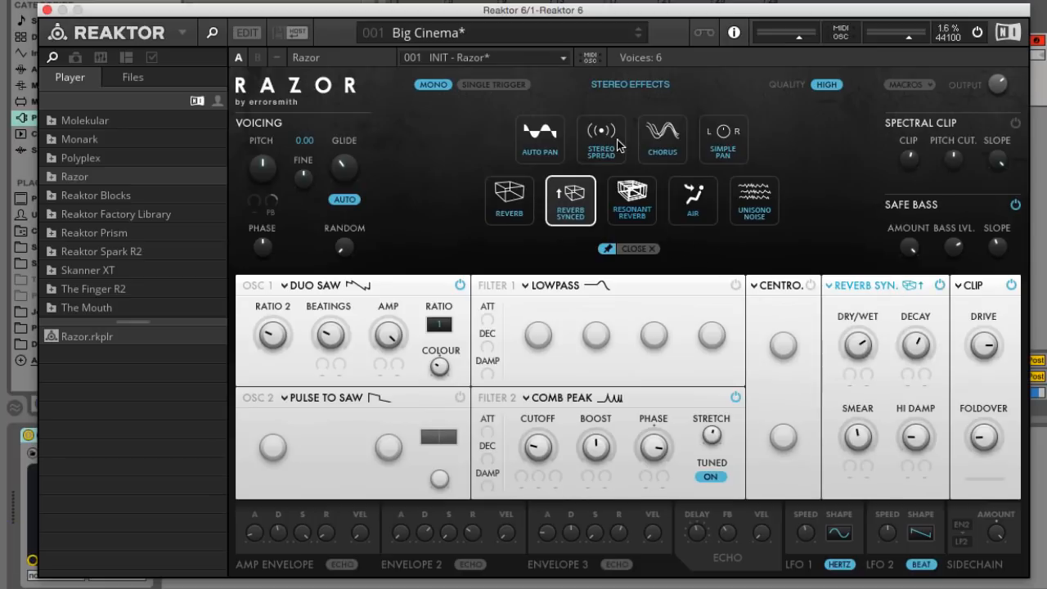
mouse_move(650, 141)
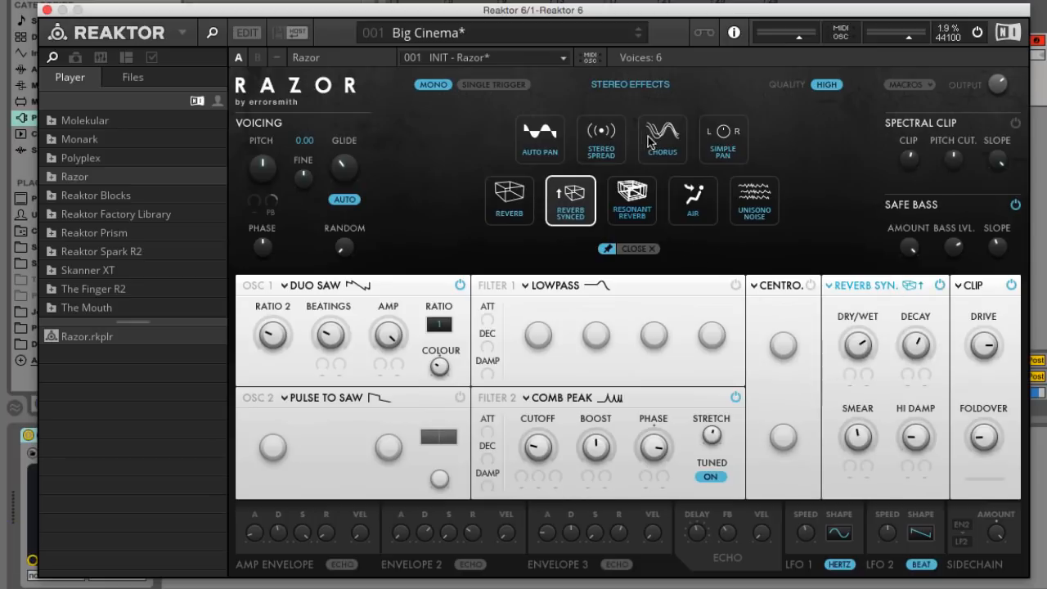